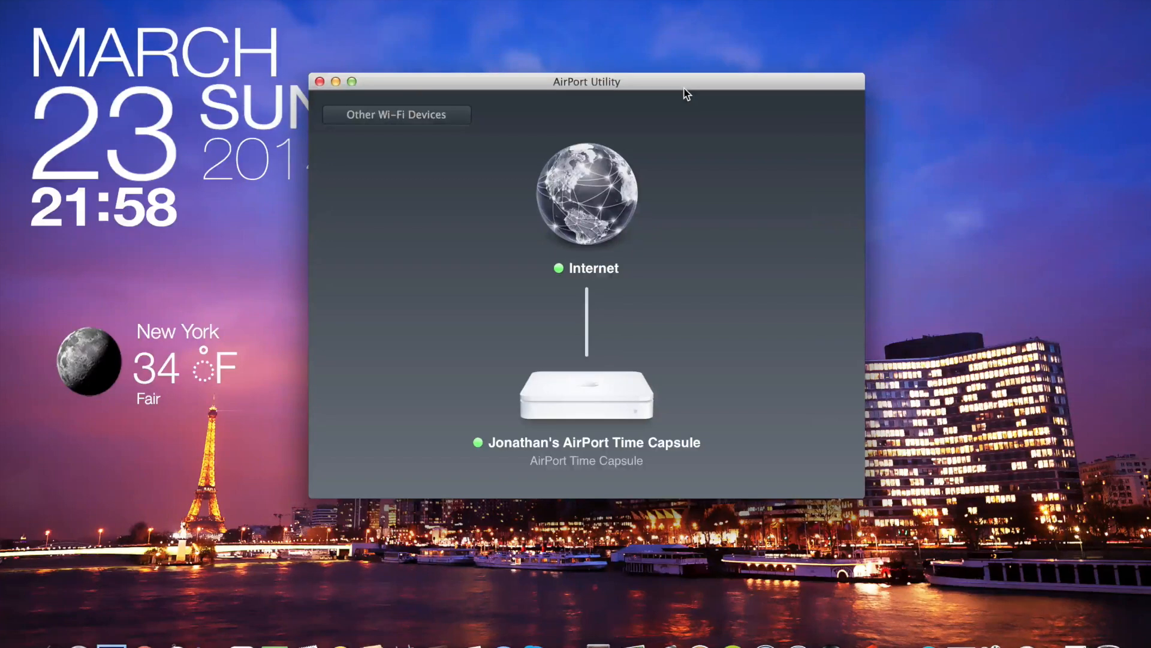
pyautogui.moveTo(556, 416)
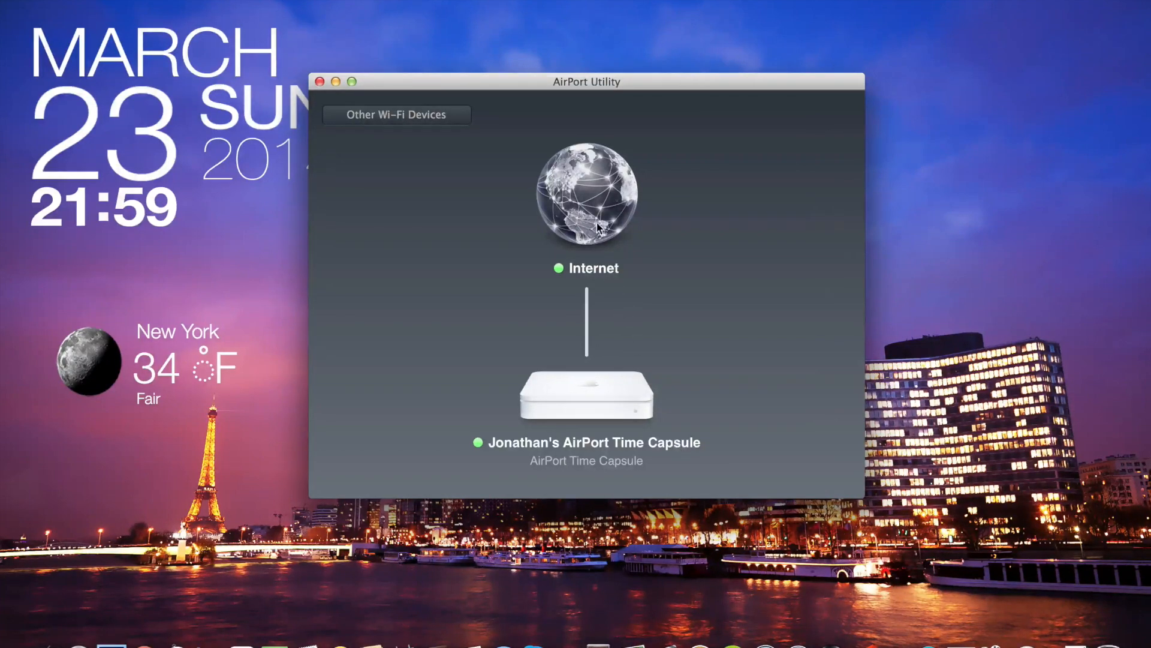
pyautogui.moveTo(579, 387)
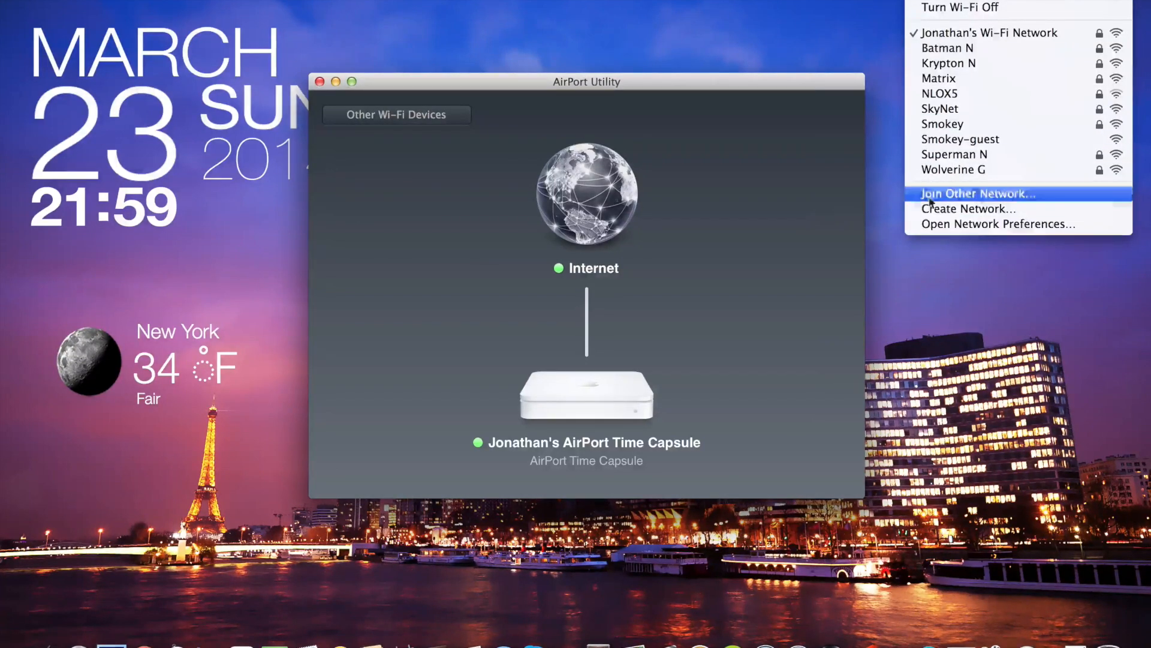
pyautogui.moveTo(789, 215)
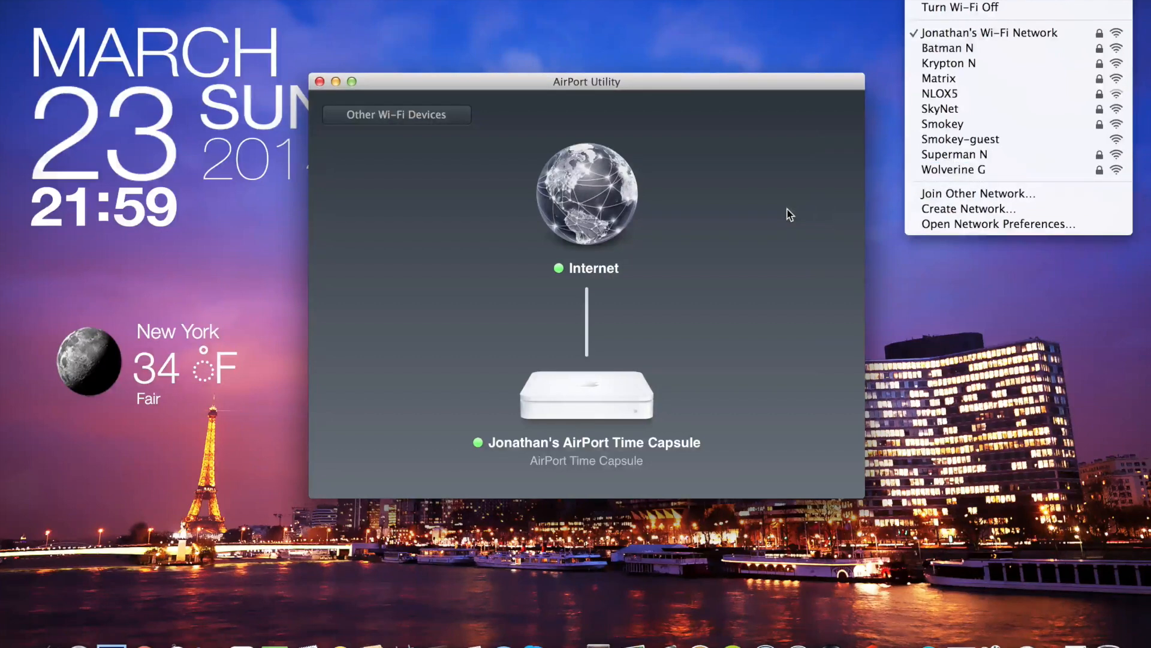
pyautogui.moveTo(624, 310)
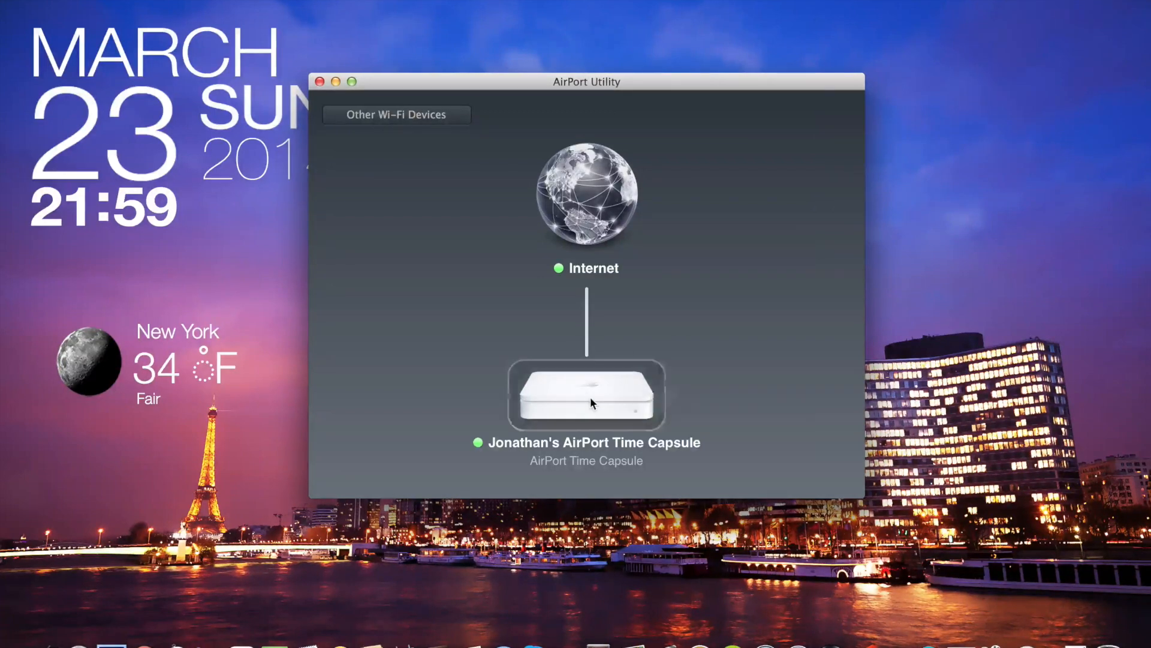
# Select the Time Capsule and edit its base station settings
pyautogui.click(585, 395)
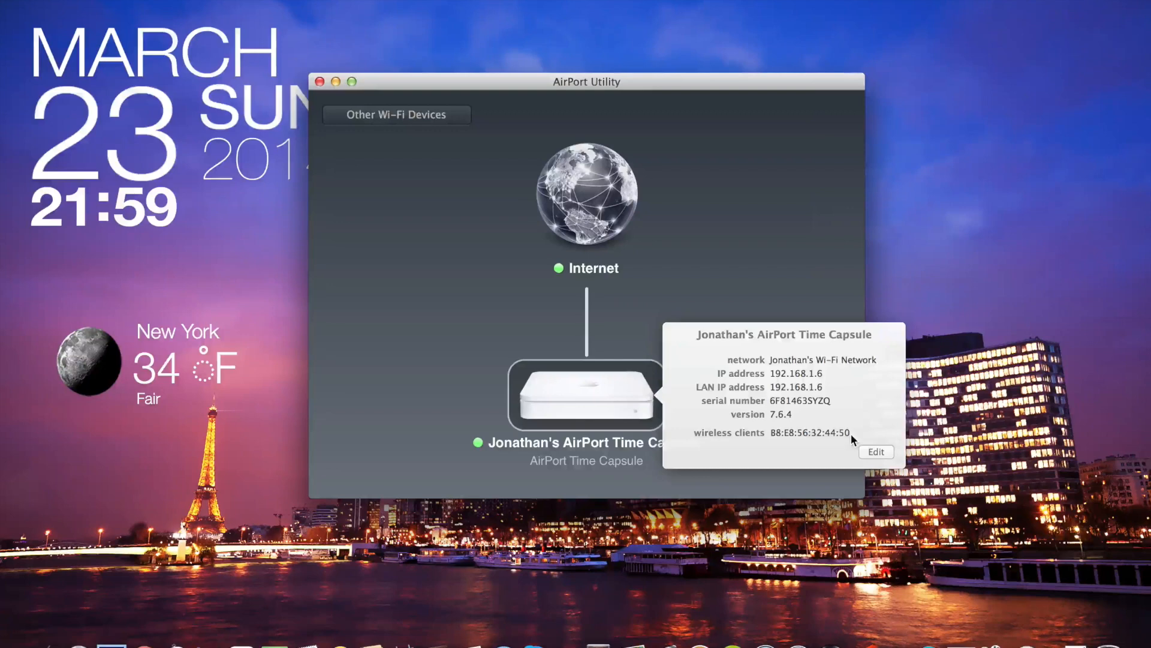
pyautogui.click(876, 452)
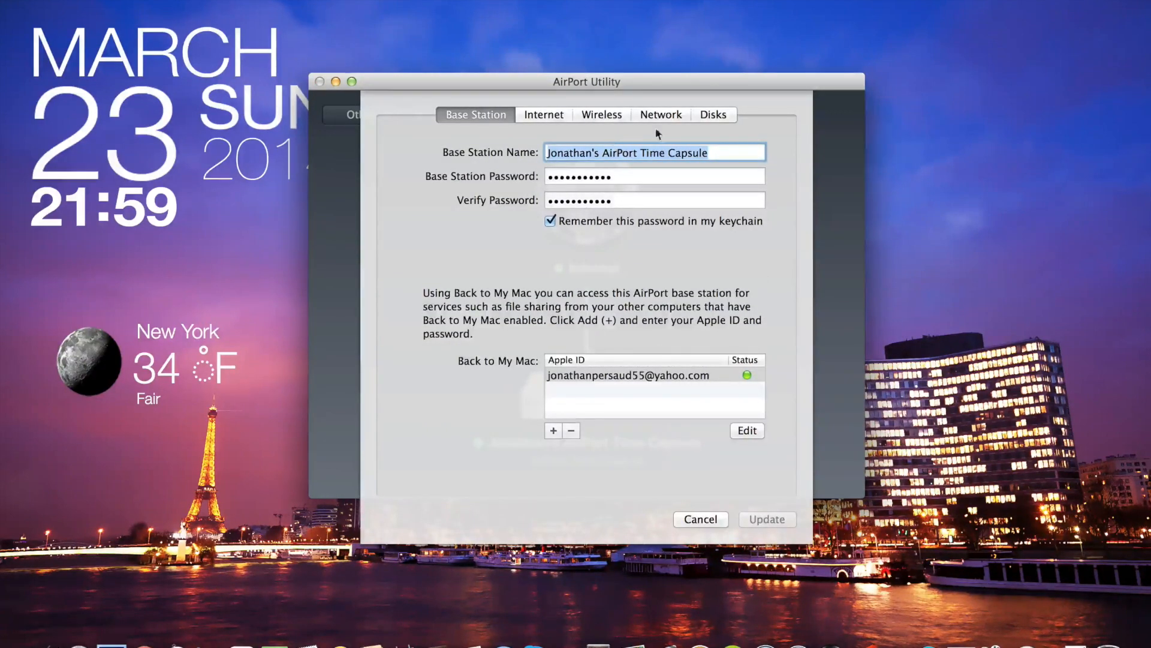
# Confirm Router Mode is Off (Bridge Mode) on the Network tab, then cancel without saving
pyautogui.click(660, 114)
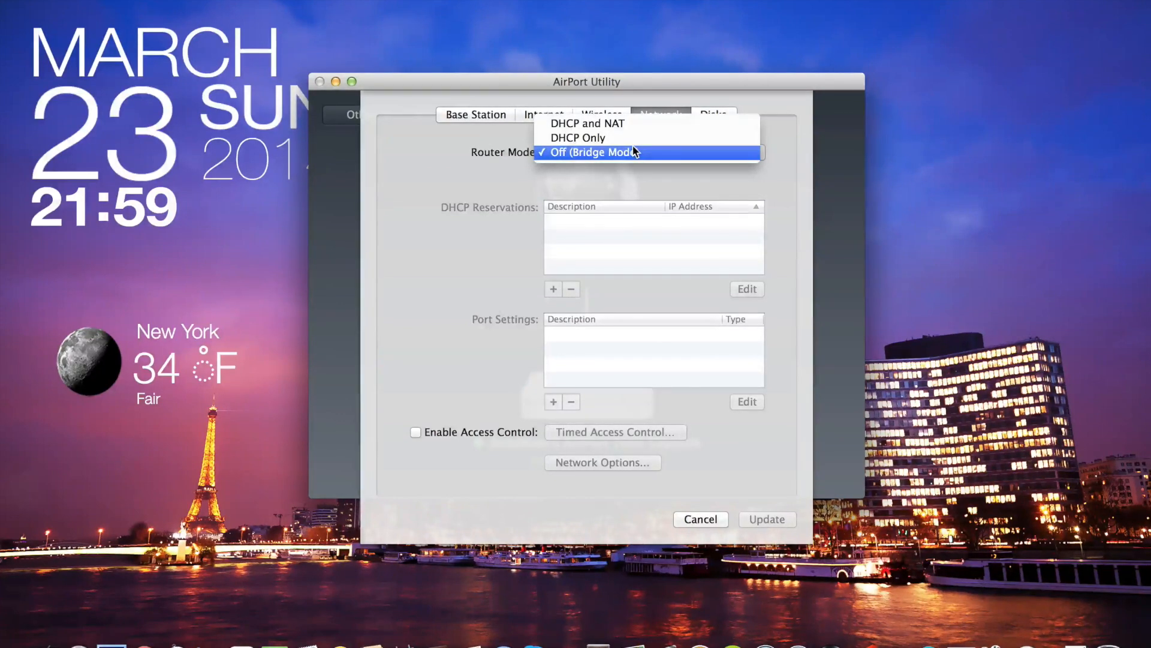
pyautogui.moveTo(588, 124)
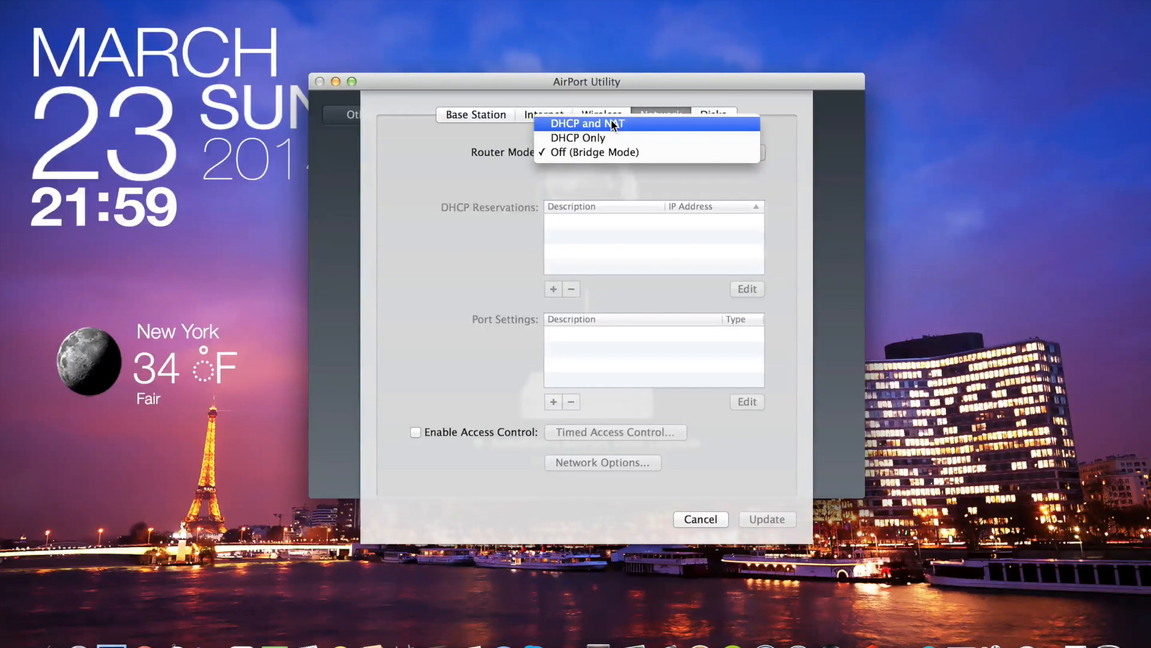
pyautogui.click(593, 152)
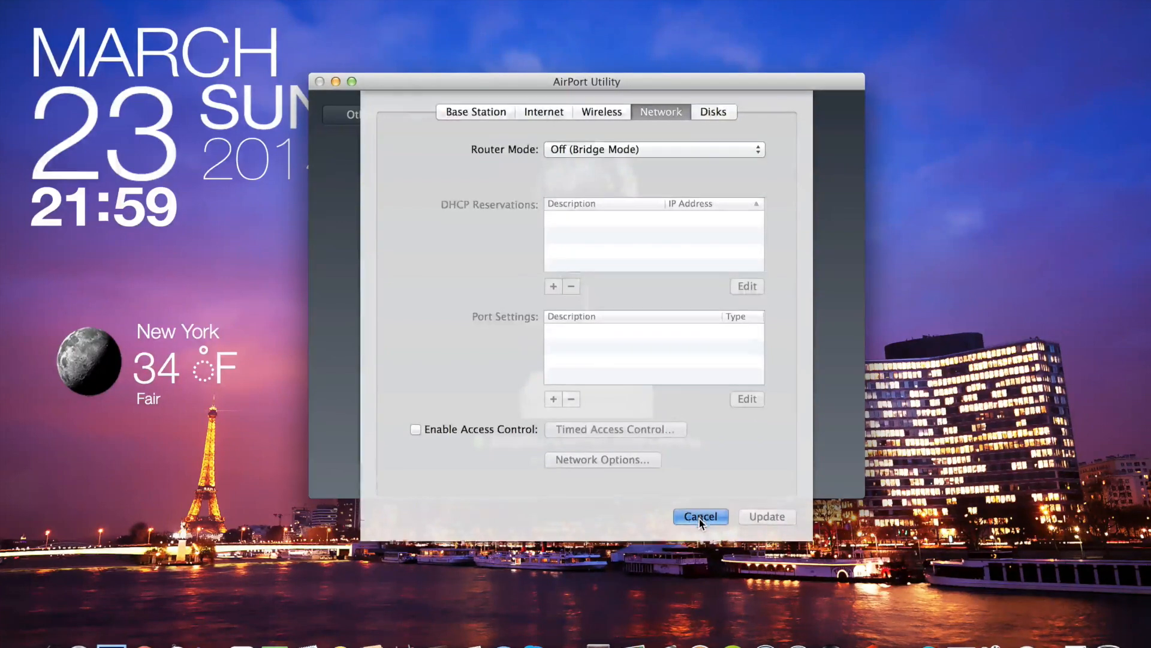
pyautogui.click(700, 517)
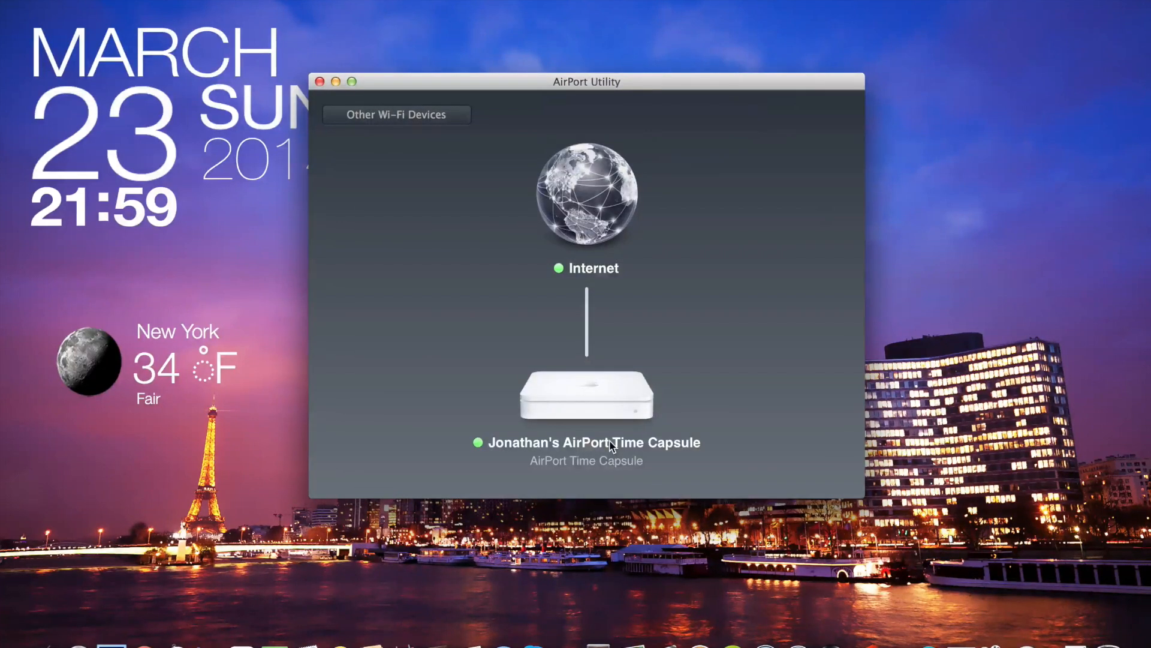